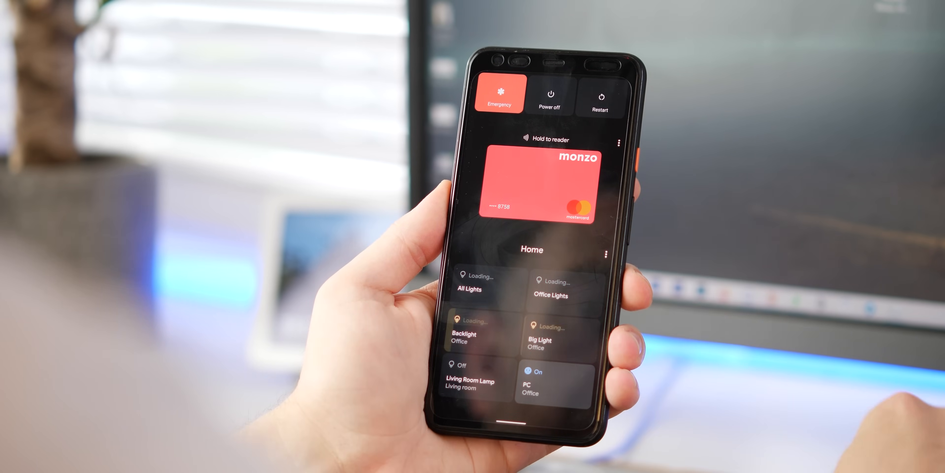
Step: Add the Cat Controls' water bubbler, food bowl and toy to the power menu via Add controls
left_click(606, 253)
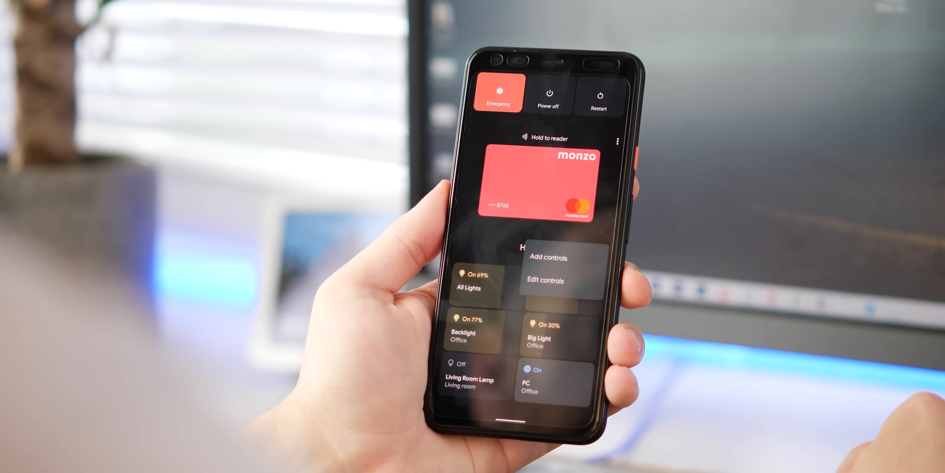
left_click(544, 279)
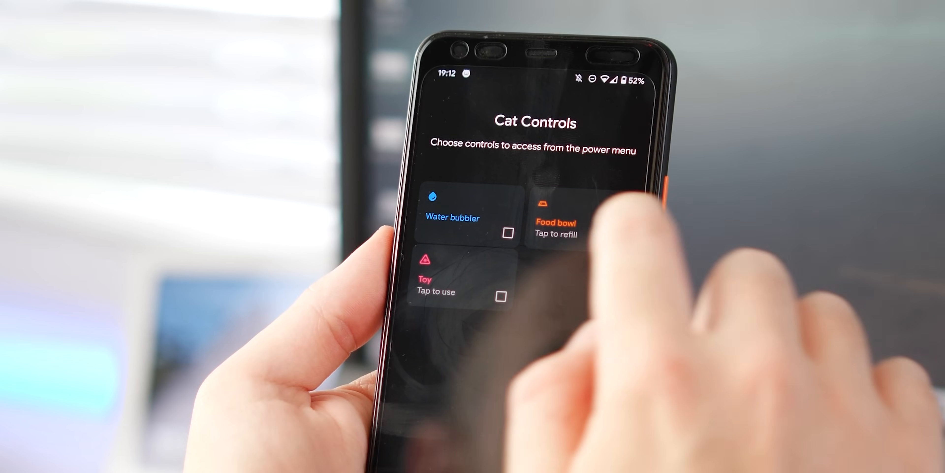
left_click(507, 234)
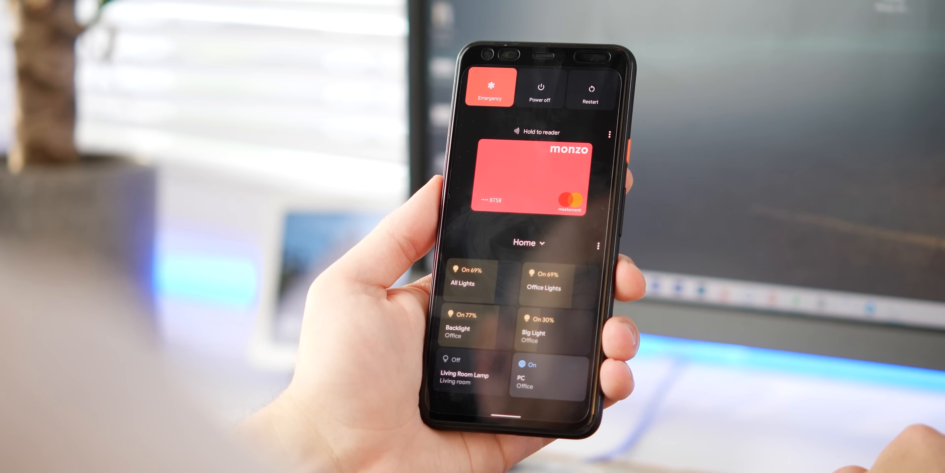
Step: Select the Cat Controls group from the control-group dropdown in place of Home
left_click(528, 242)
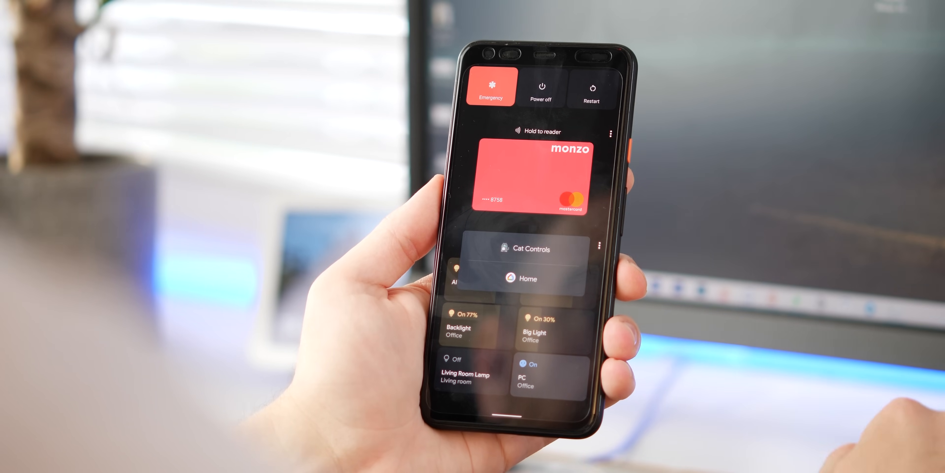
left_click(529, 248)
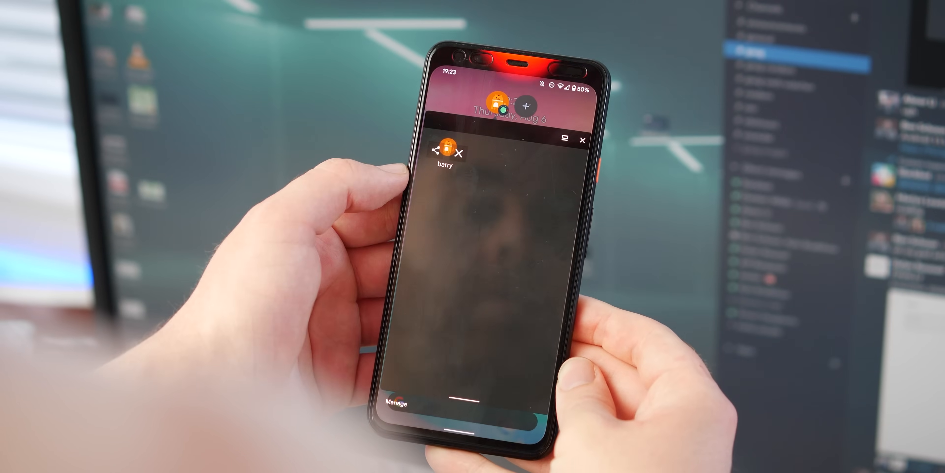
Step: Share the cat's picture from its bubble to a Messages contact and send it
left_click(437, 149)
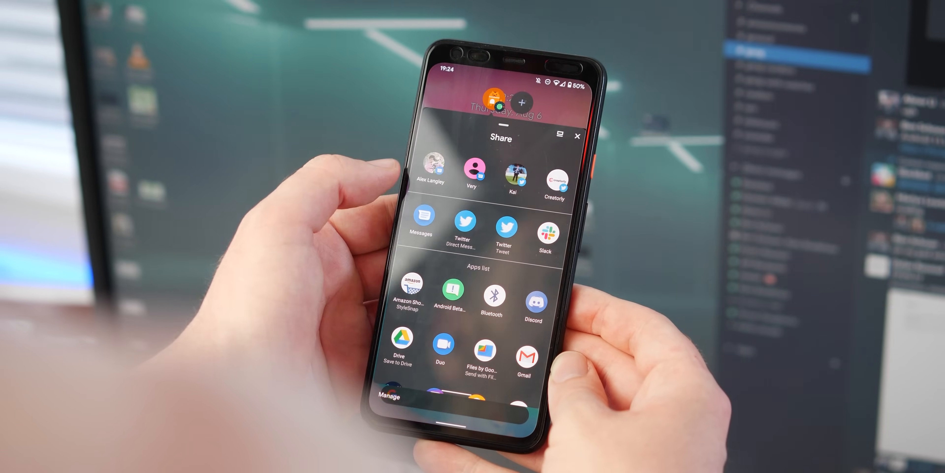
left_click(430, 166)
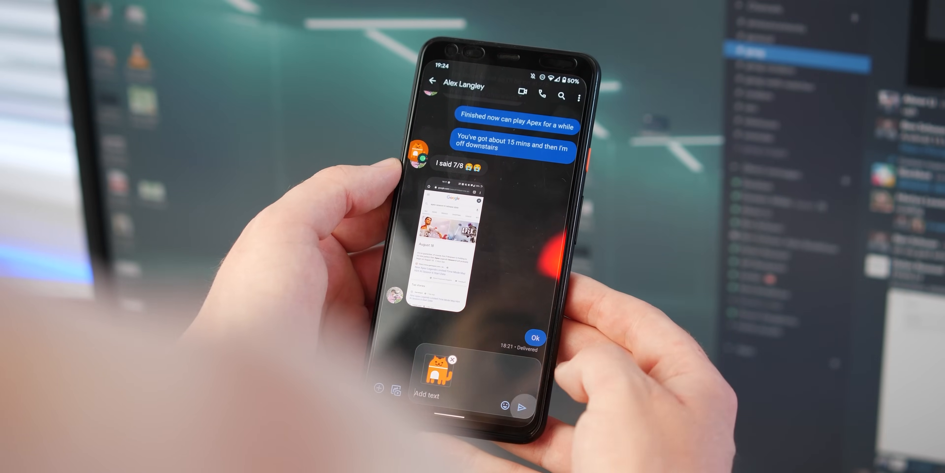
left_click(533, 393)
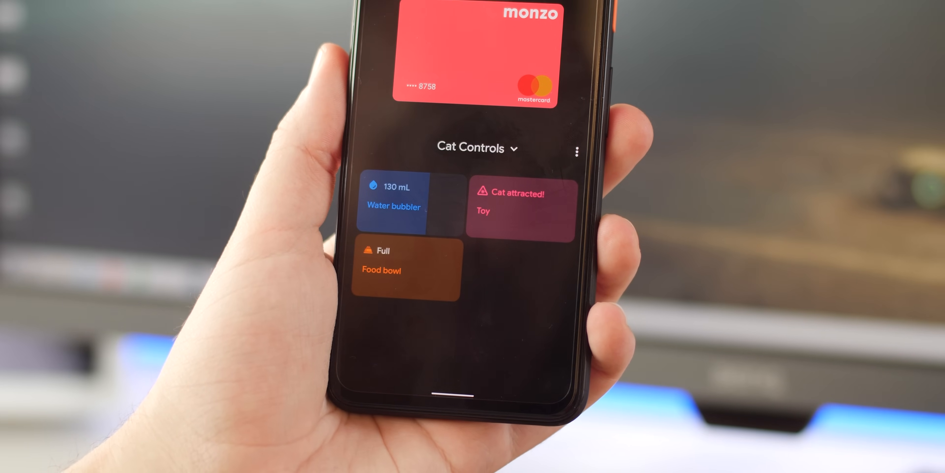
Step: Use the Toy tile showing 'Cat attracted!' so it resets to idle
left_click(521, 208)
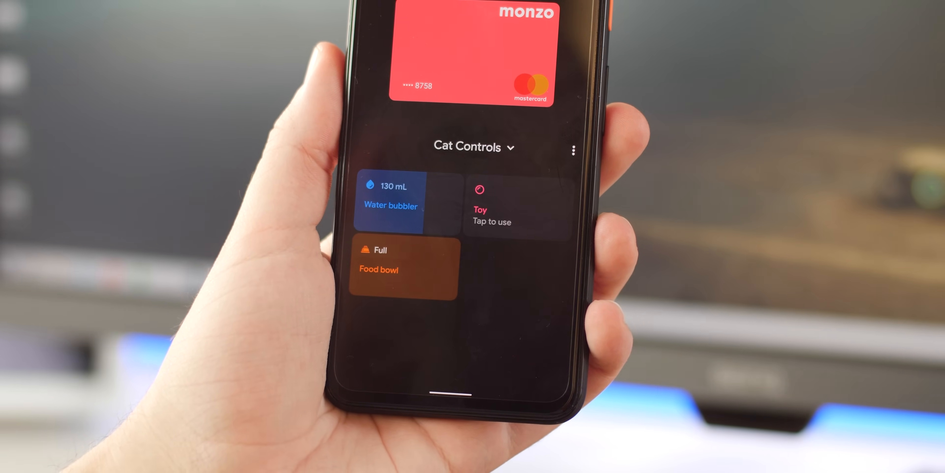